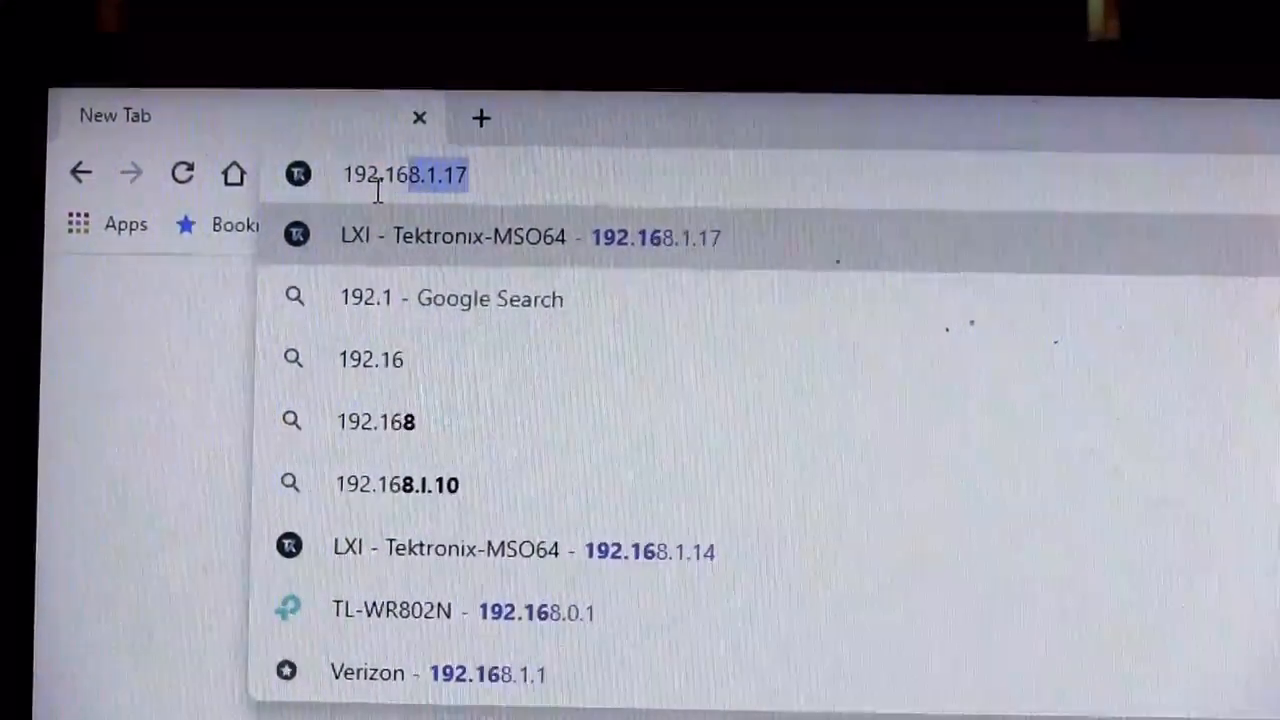
Step: Load the LXI Tektronix-MSO64 instrument page at 192.168.1.17 in Chrome
text(192.168.1.1)
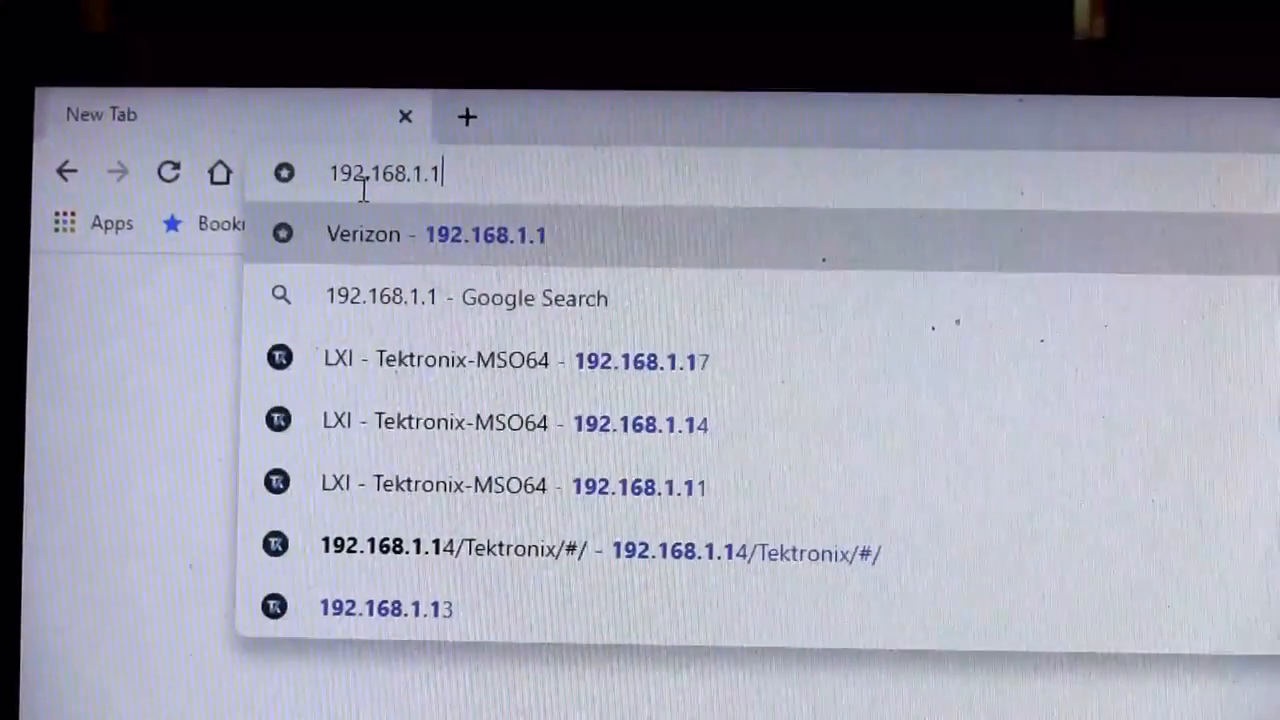
click(517, 361)
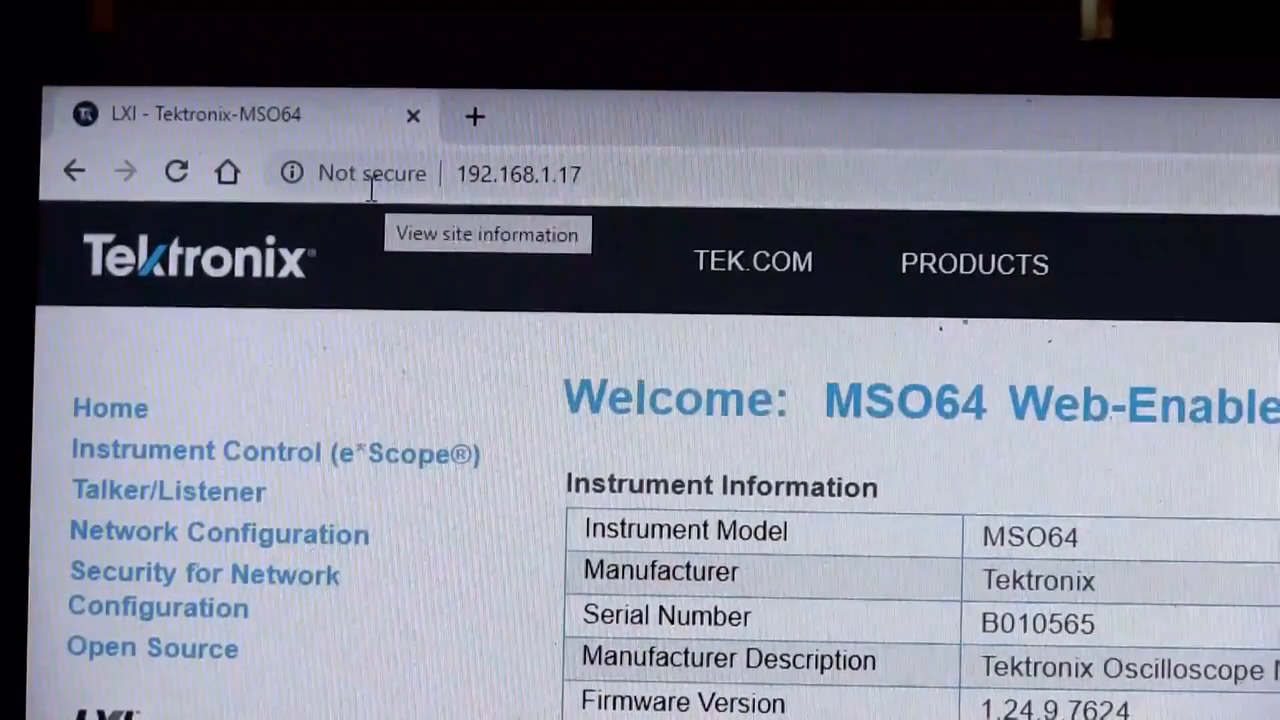
mouse_move(270, 470)
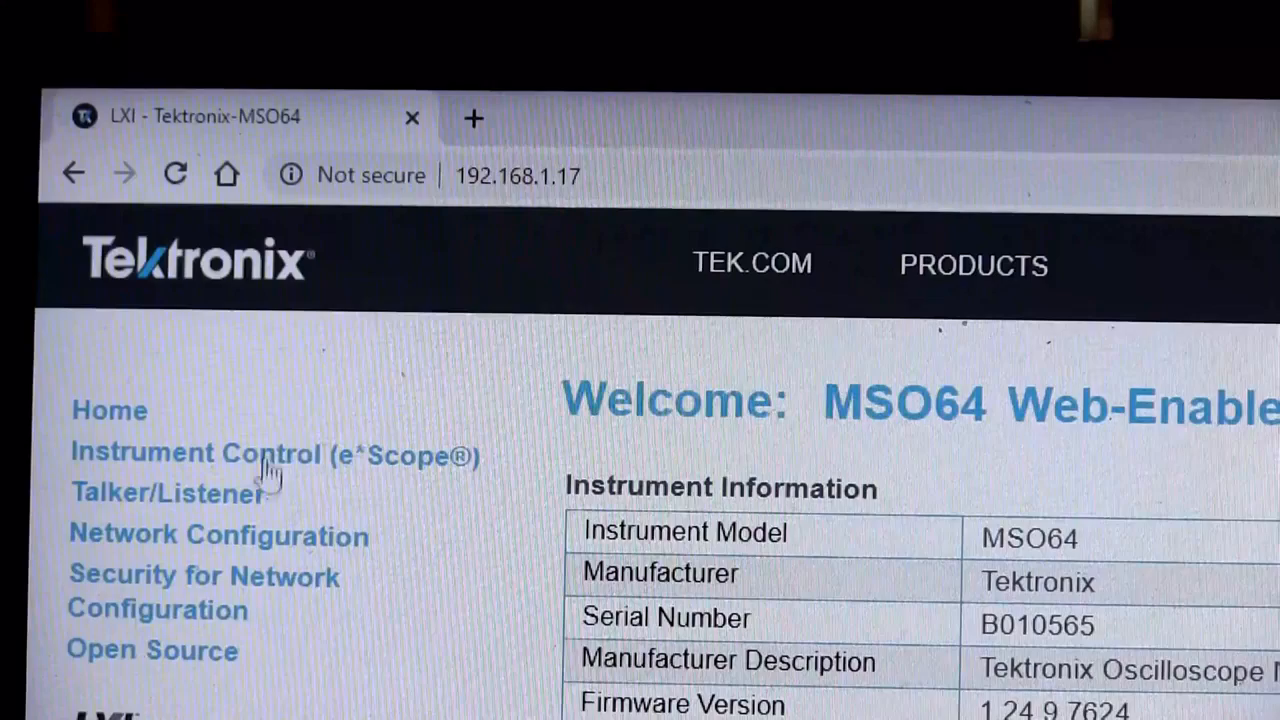
mouse_move(290, 470)
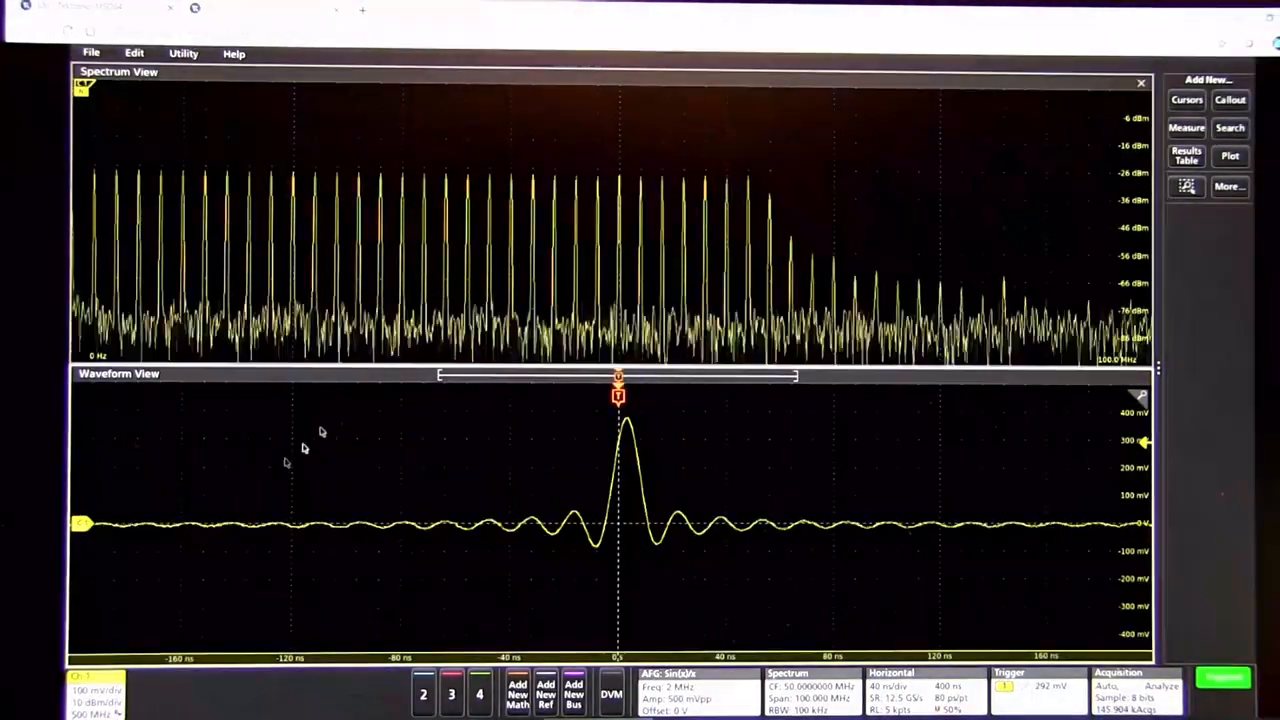
Step: Show Channel 1 display, coupling, termination and bandwidth settings via the Ch 1 badge
click(85, 685)
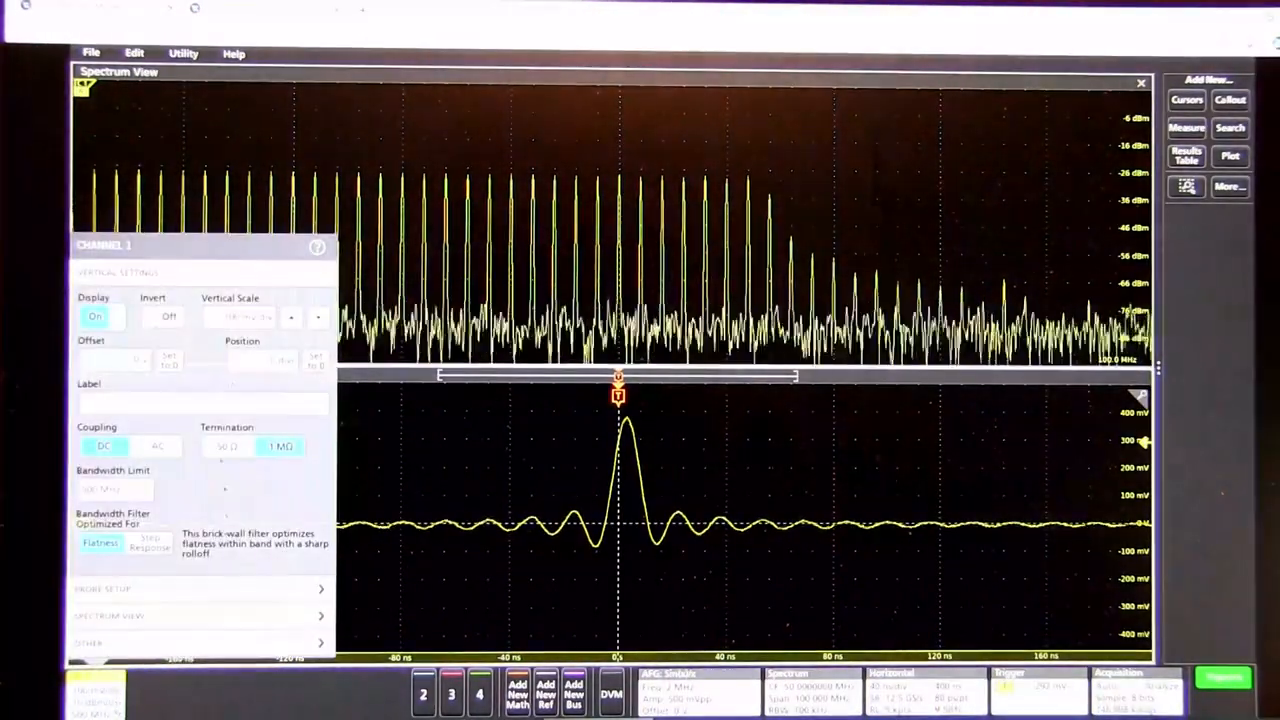